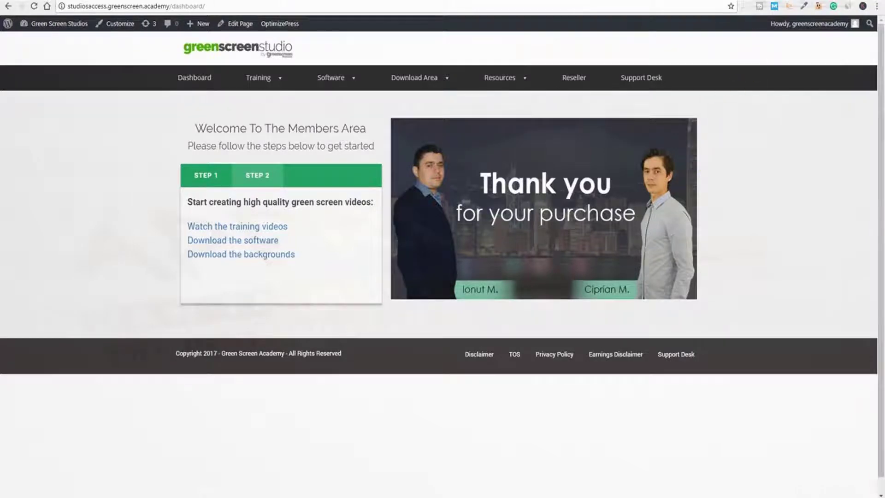
# Go to the downloadable backgrounds page and scroll down to the Law Office section
pyautogui.click(241, 254)
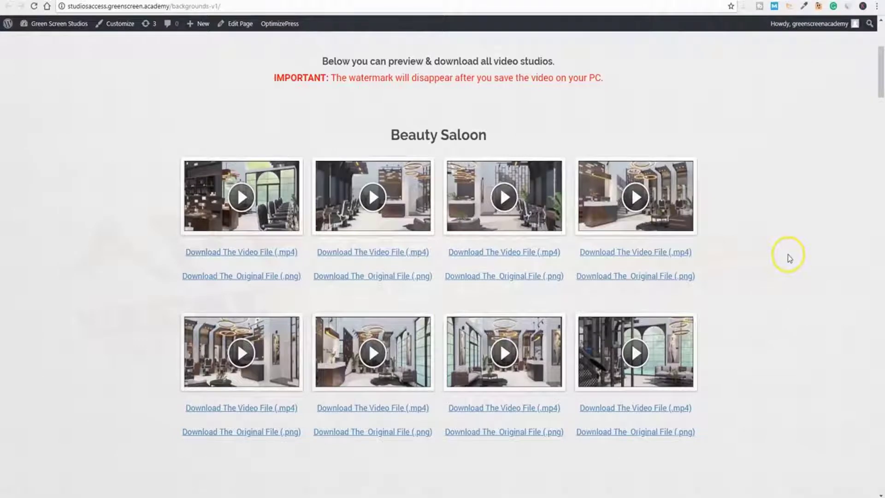
pyautogui.moveTo(783, 260)
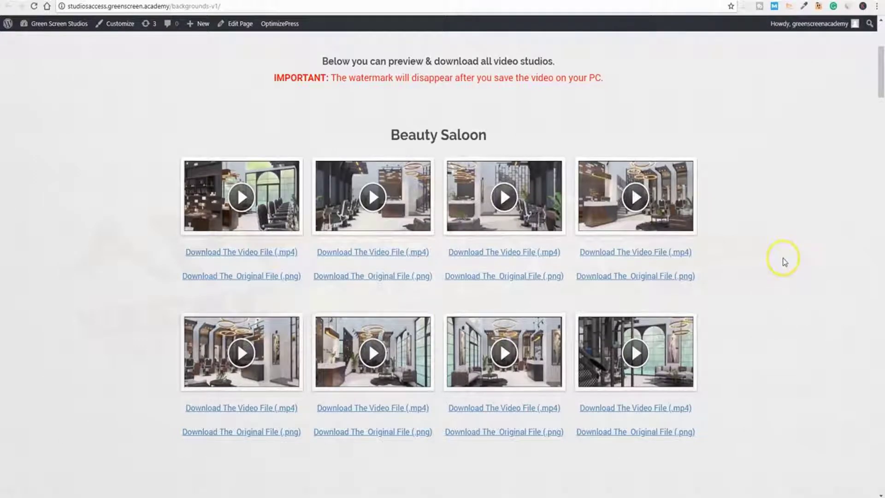
pyautogui.moveTo(762, 183)
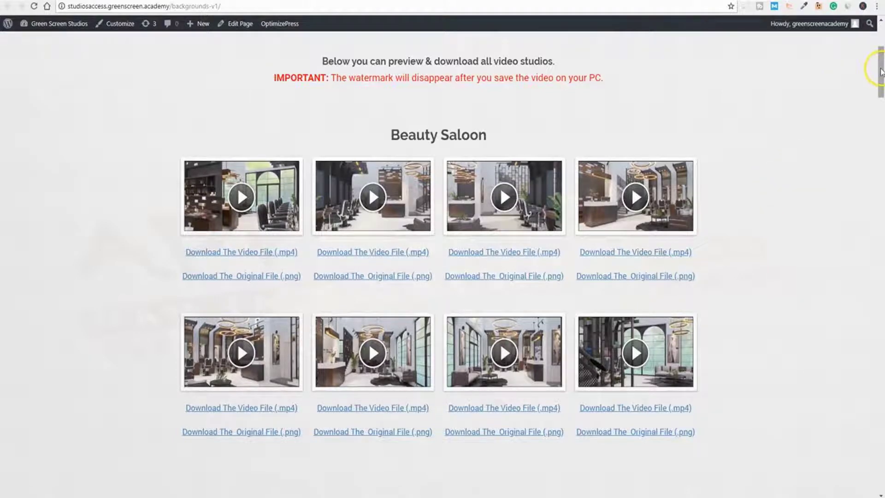
pyautogui.scroll(-3)
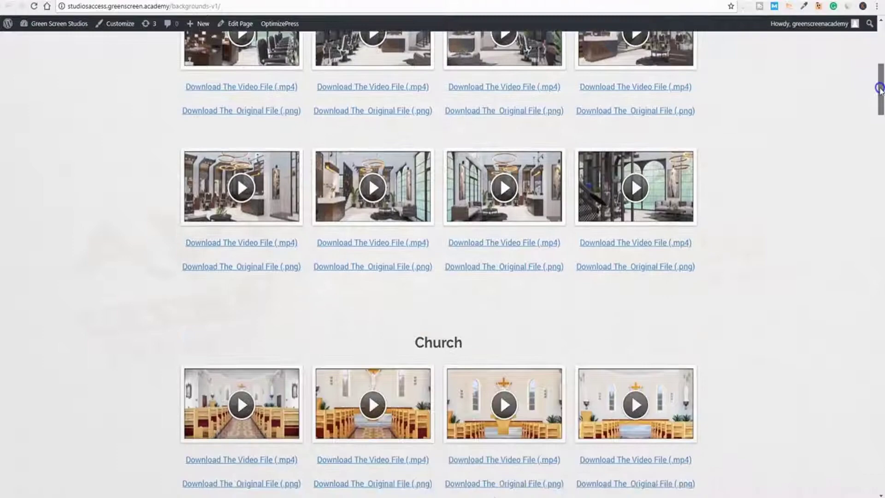
pyautogui.scroll(-3)
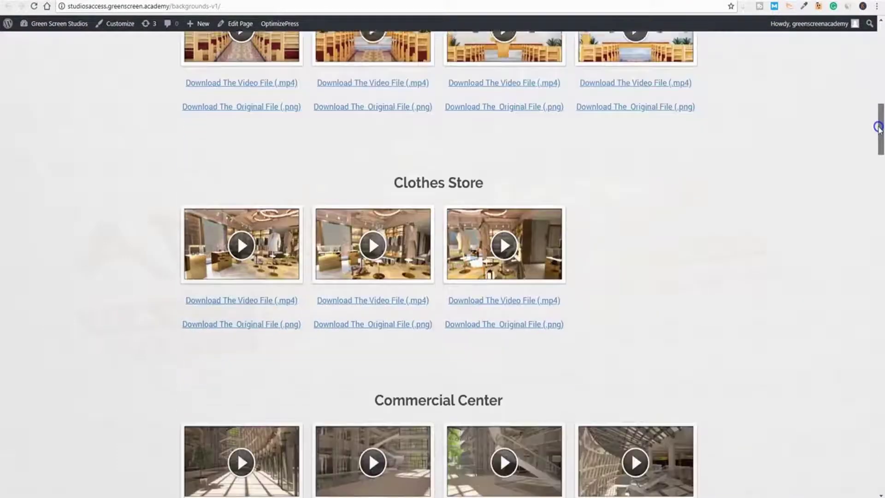
pyautogui.scroll(-3)
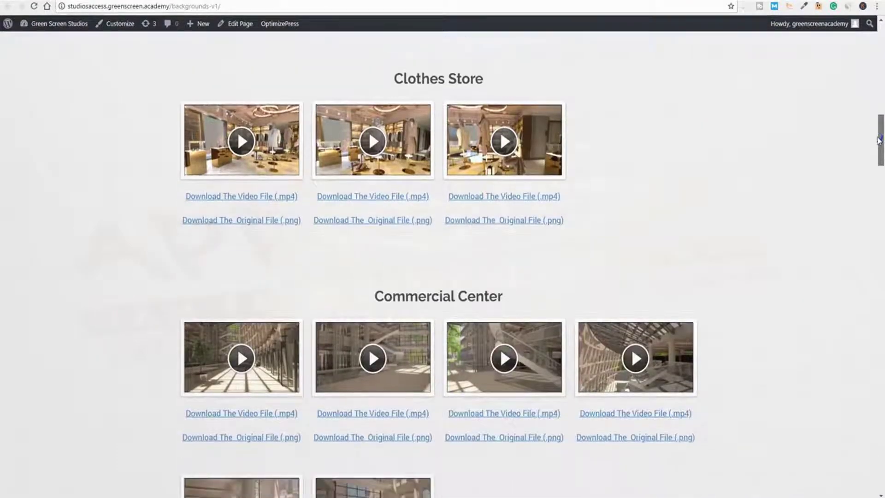
pyautogui.scroll(-3)
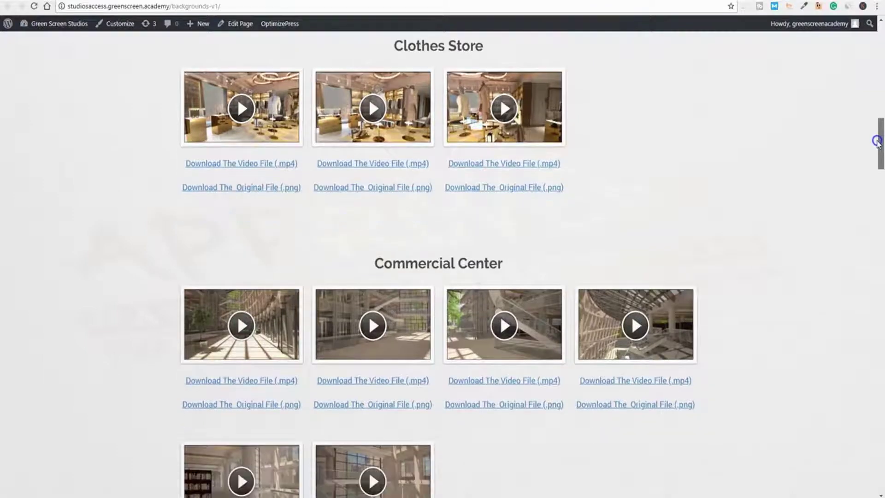
pyautogui.scroll(-3)
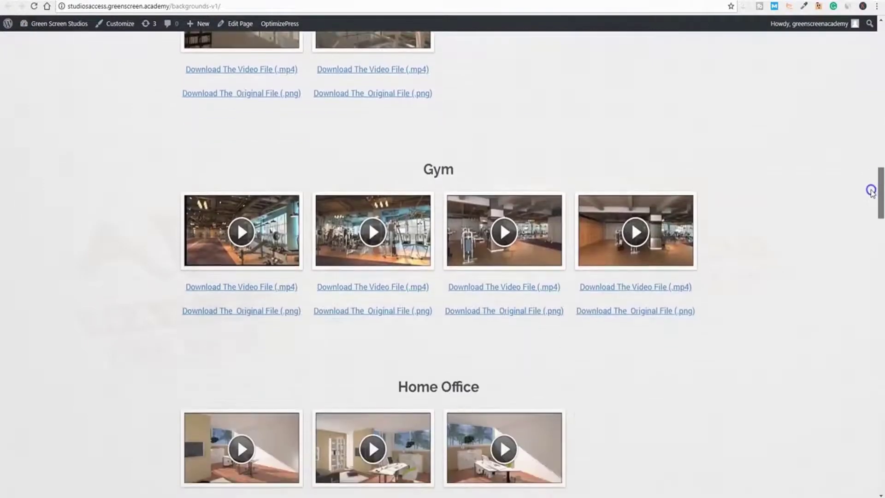
pyautogui.scroll(-3)
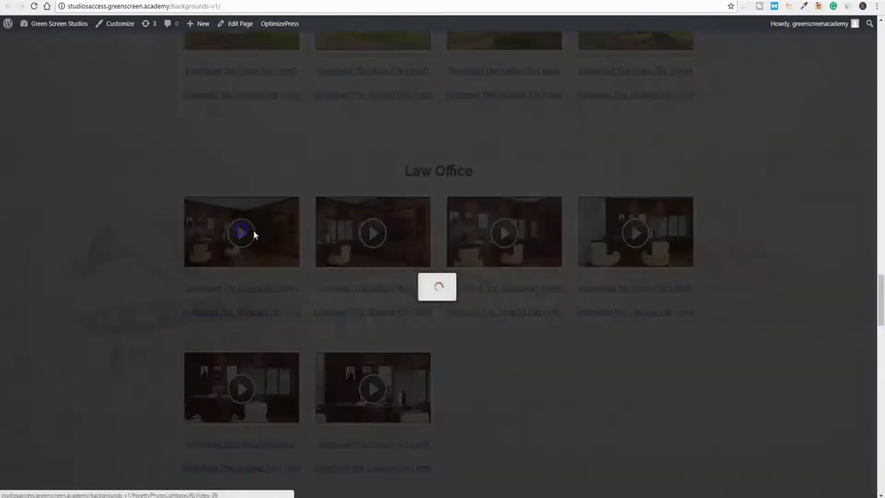
# Play the first Law Office background preview in the lightbox, then stop and close it
pyautogui.click(242, 233)
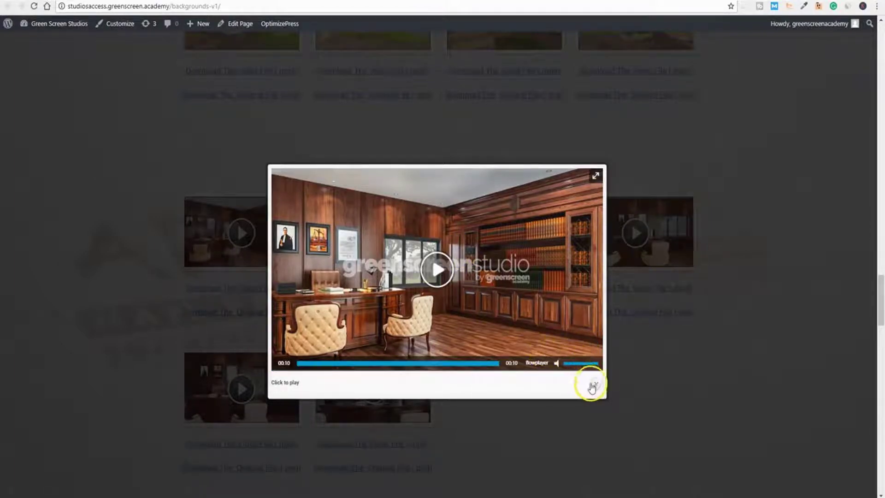
pyautogui.click(592, 388)
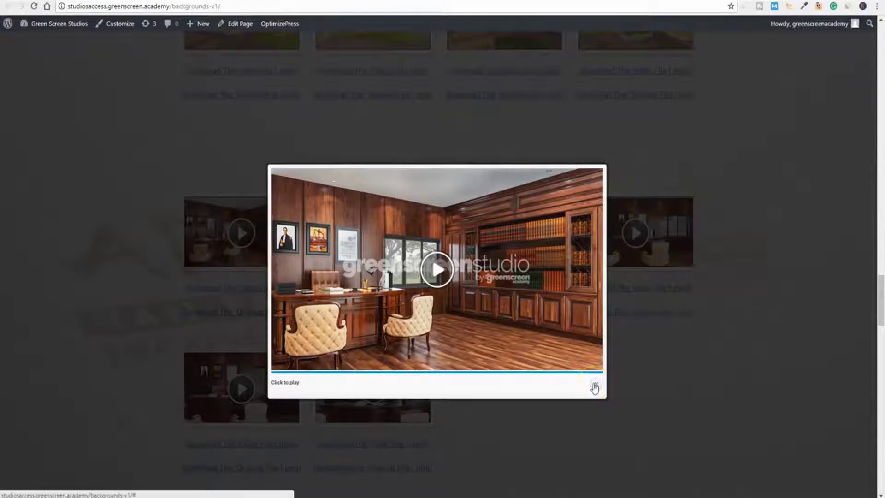
pyautogui.click(594, 388)
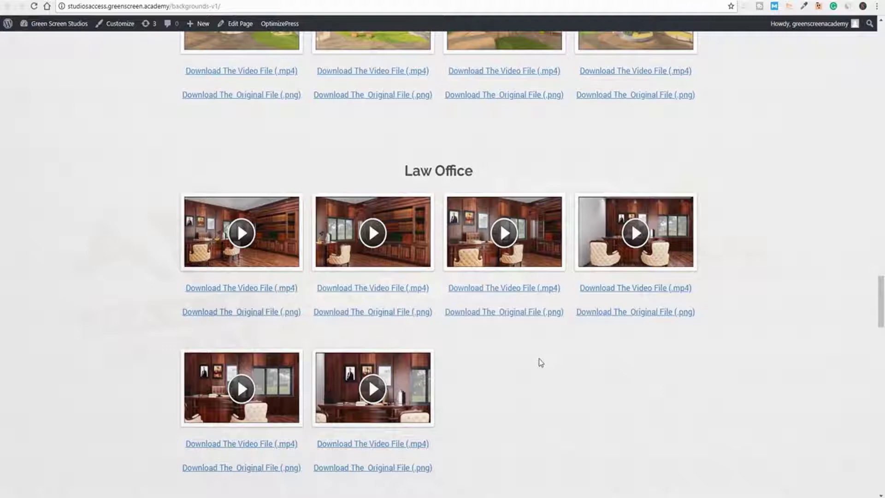
pyautogui.moveTo(630, 360)
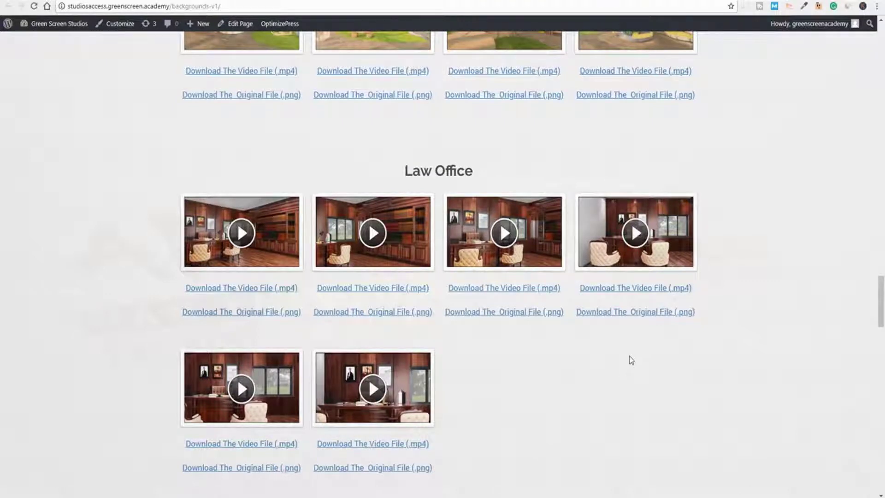
pyautogui.moveTo(751, 379)
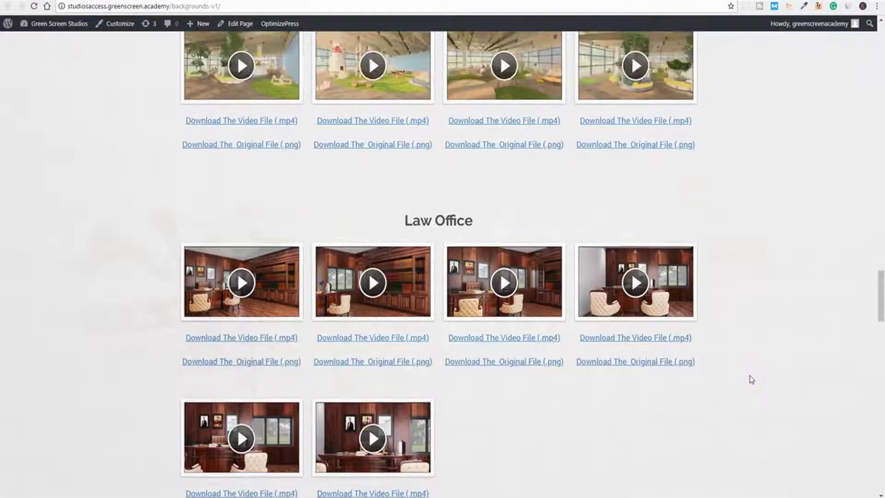
# Return to the top of the page and go to the Training videos page
pyautogui.scroll(-3)
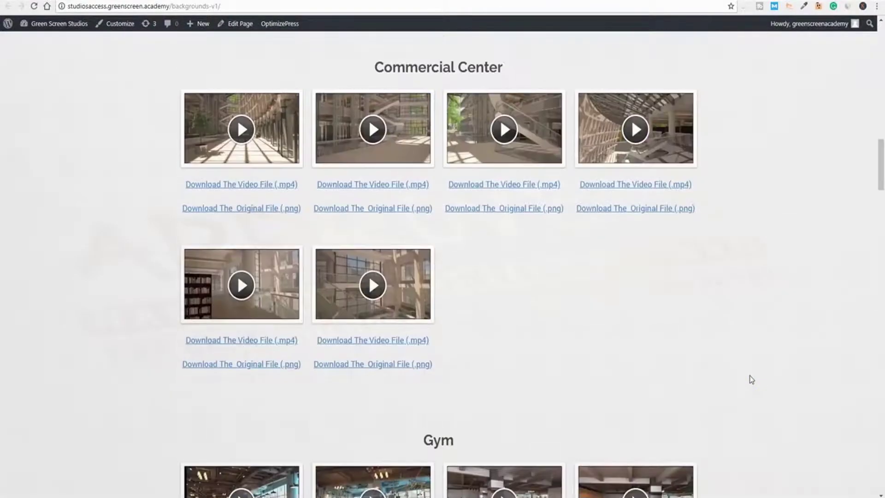
pyautogui.scroll(-3)
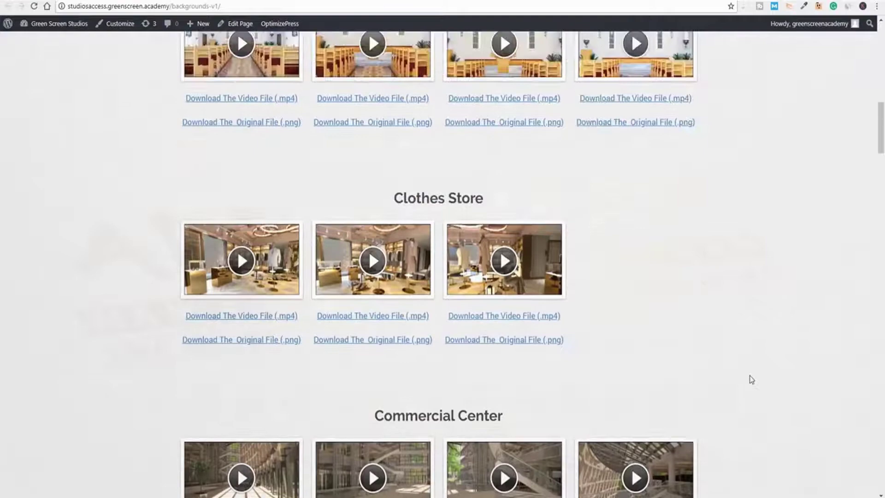
pyautogui.scroll(3)
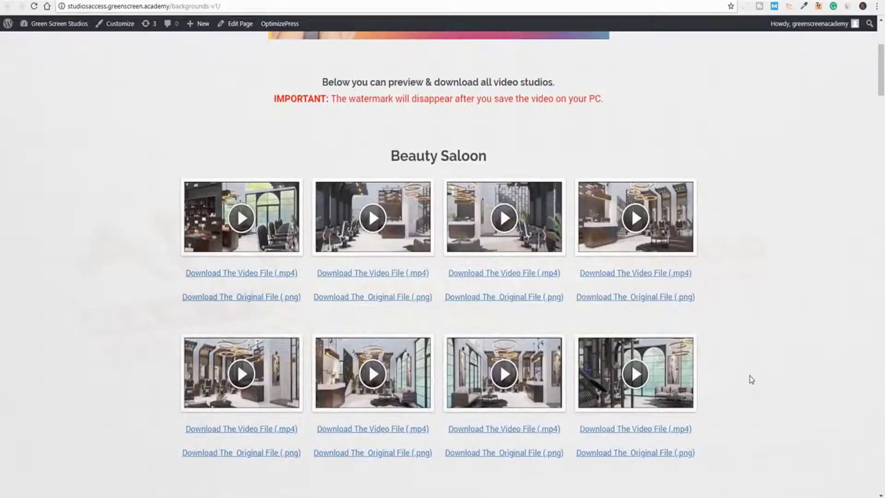
pyautogui.scroll(3)
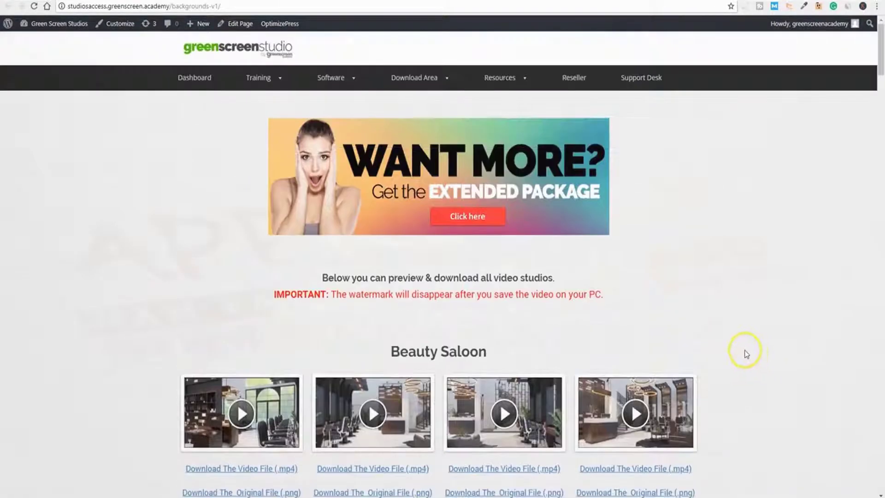
pyautogui.moveTo(747, 348)
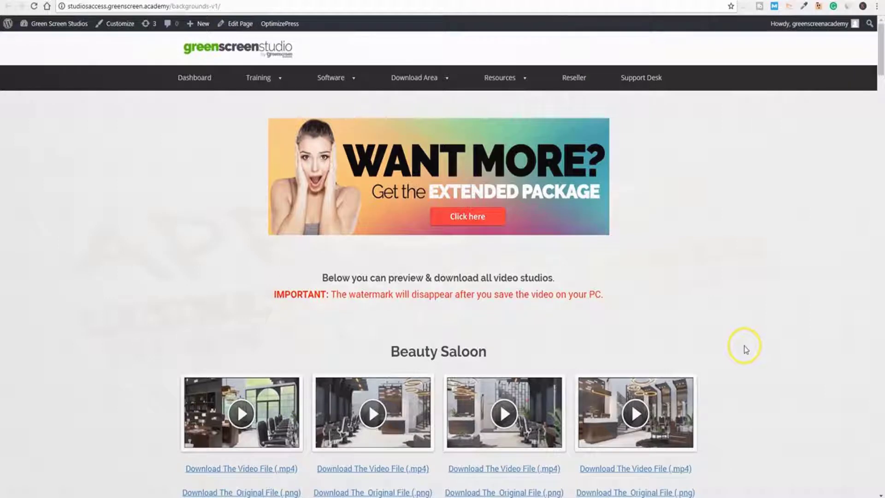
pyautogui.click(258, 77)
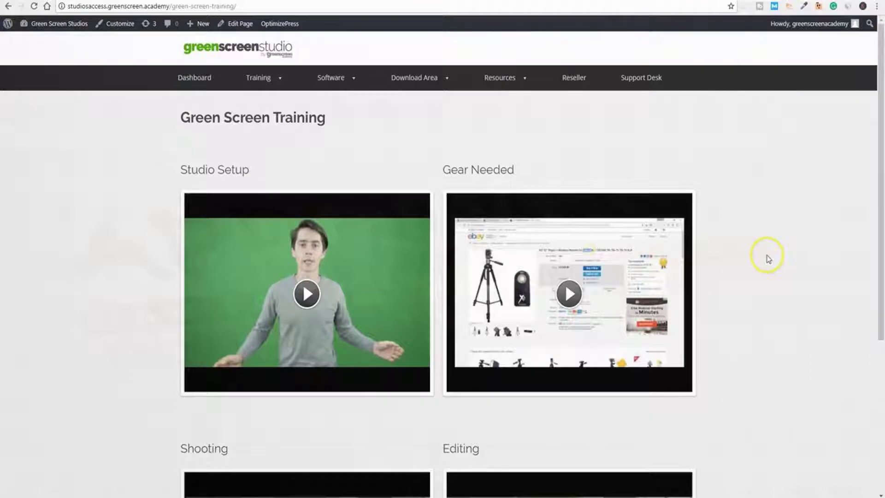
pyautogui.scroll(-3)
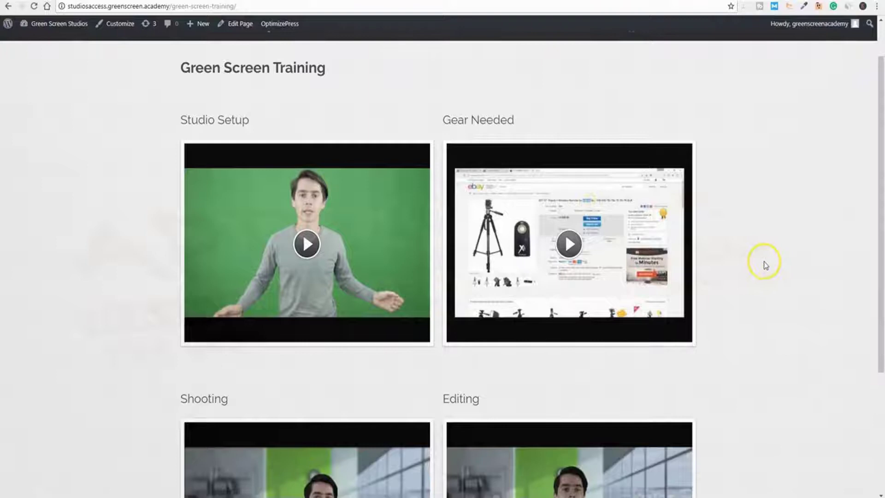
pyautogui.moveTo(751, 255)
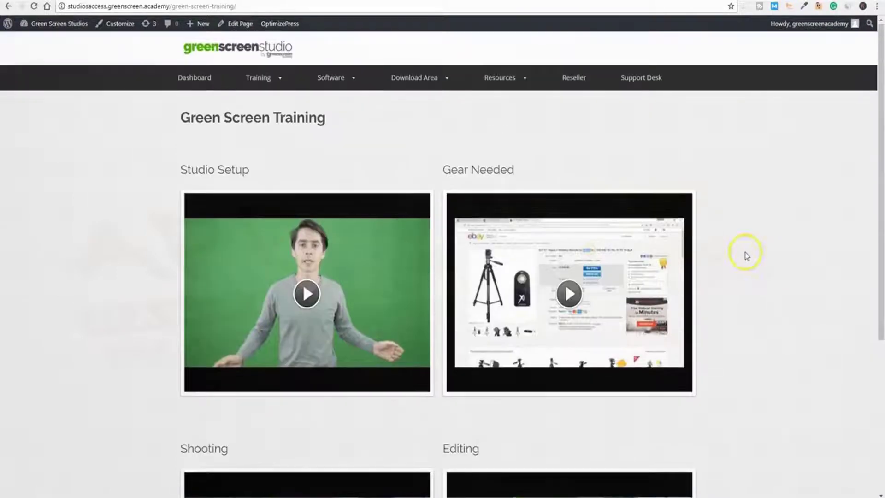
pyautogui.moveTo(741, 264)
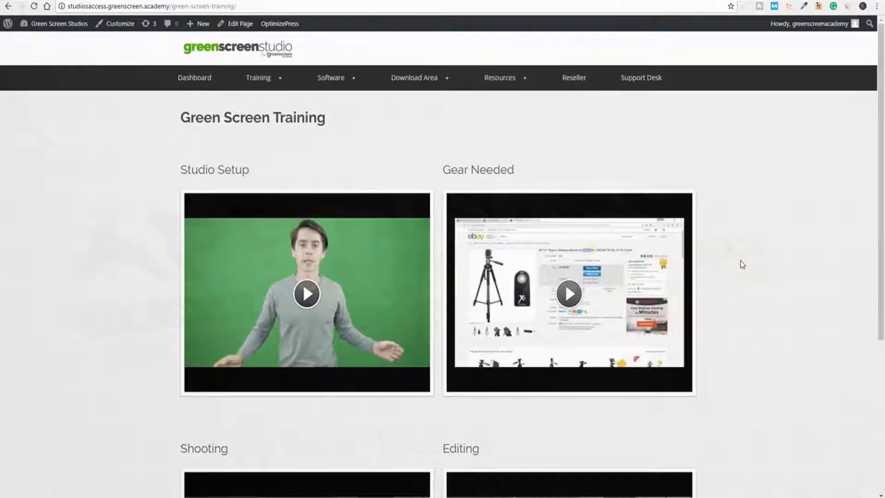
pyautogui.moveTo(737, 264)
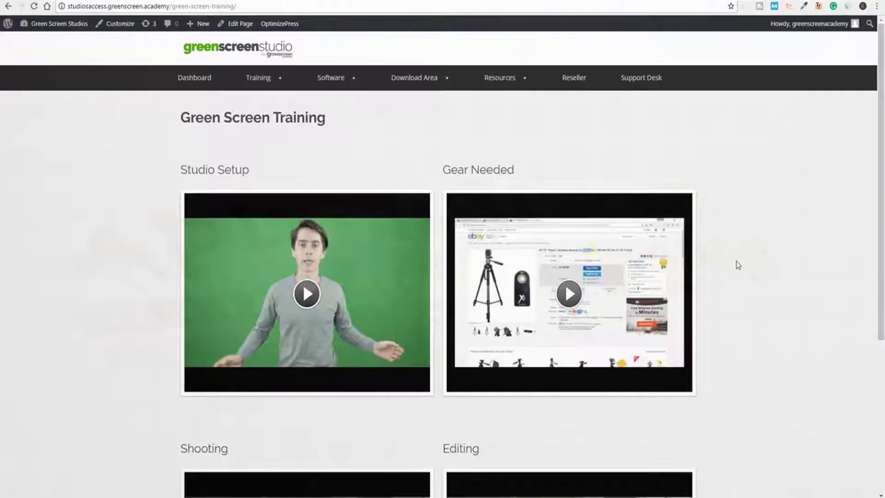
pyautogui.moveTo(738, 266)
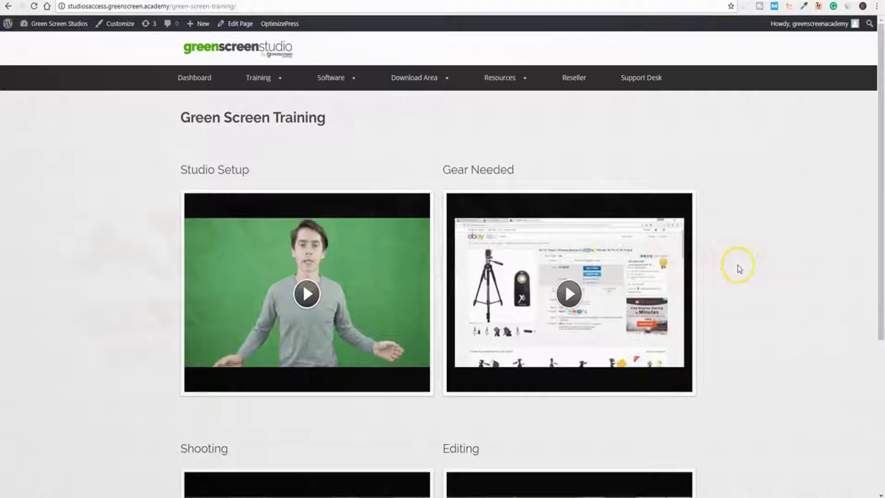
pyautogui.moveTo(744, 282)
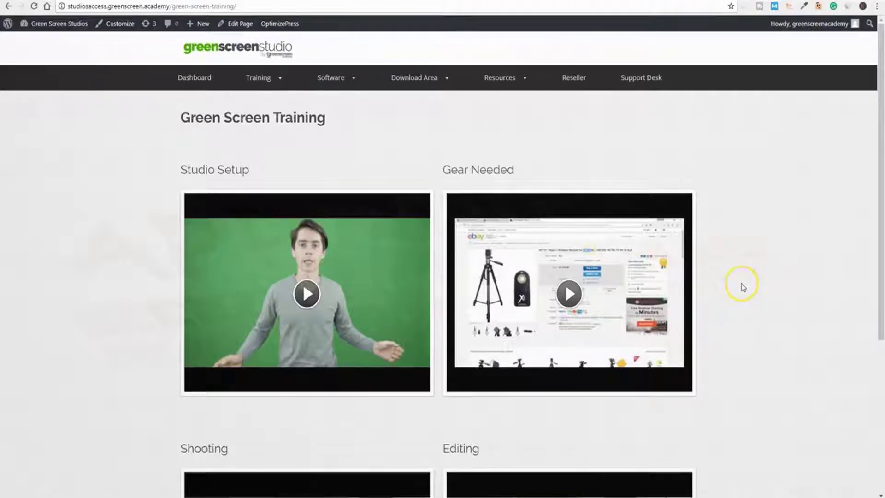
pyautogui.moveTo(133, 433)
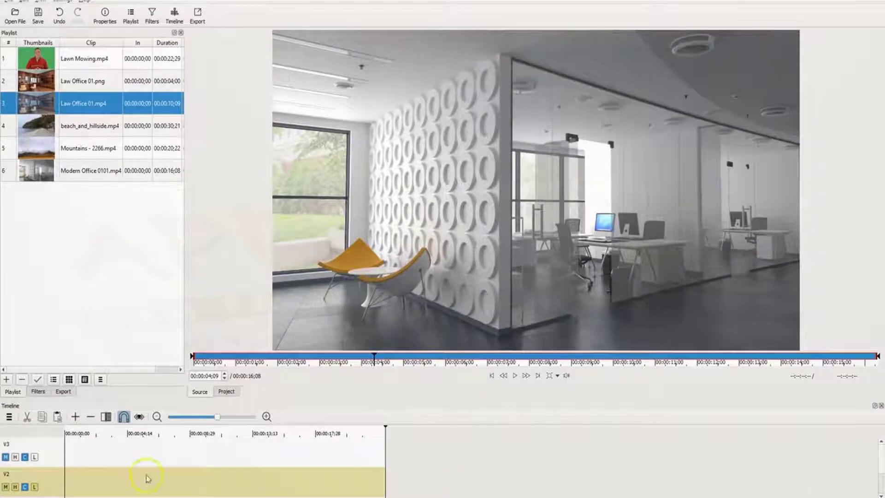
pyautogui.moveTo(90, 129)
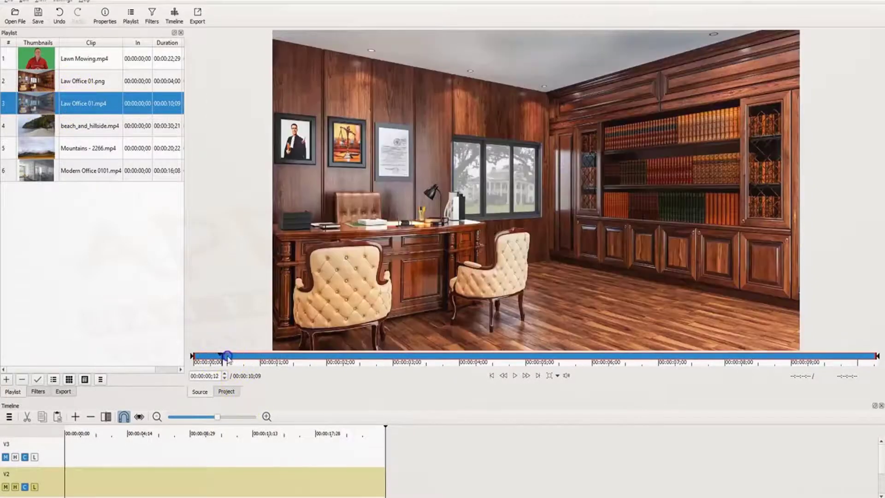
# Scrub through Law Office 01.mp4 in the Source player, then load Law Office 01.png for preview
pyautogui.moveTo(228, 356); pyautogui.dragTo(372, 364)
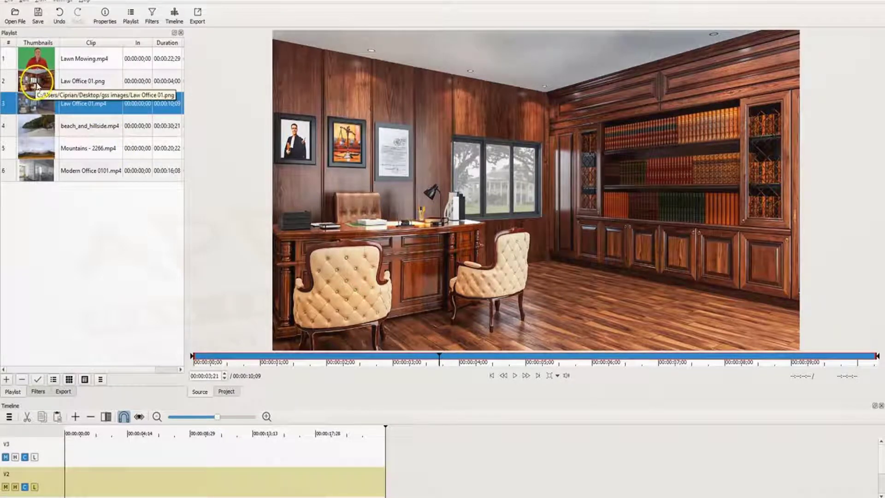
pyautogui.click(85, 81)
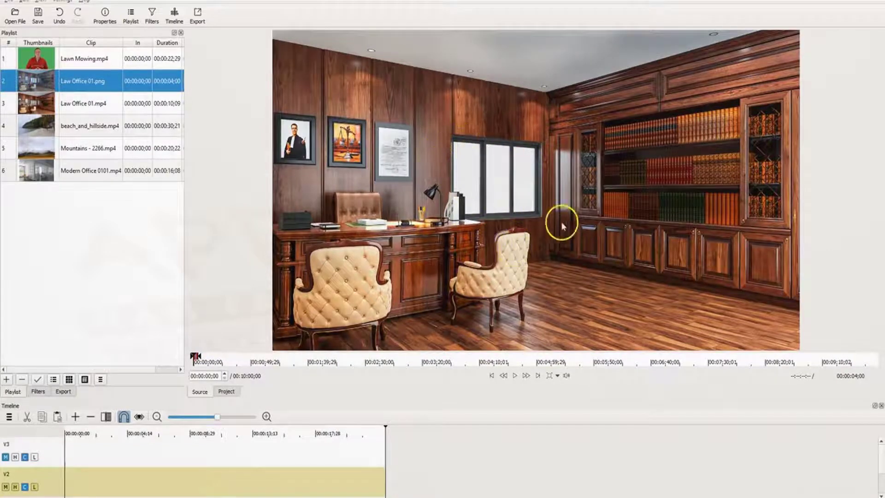
pyautogui.moveTo(491, 160)
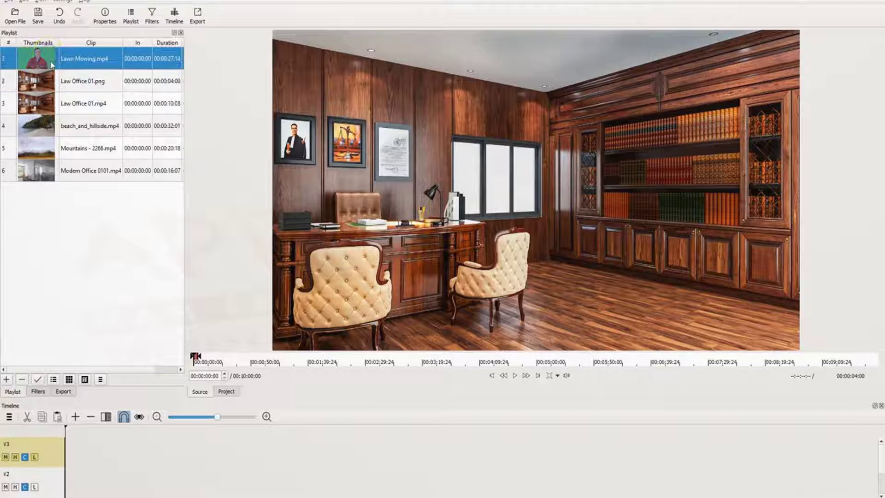
# Preview Lawn Mowing.mp4 and extend Law Office 01.png on V2 to the end of that clip
pyautogui.doubleClick(32, 59)
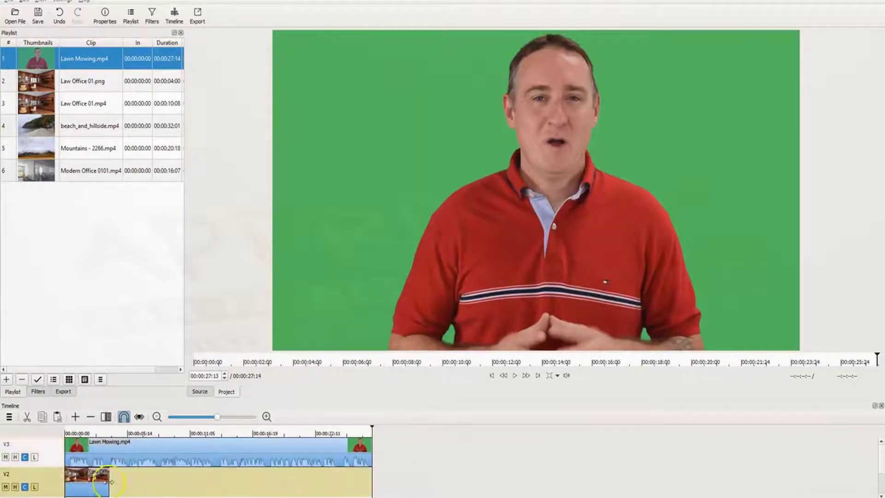
pyautogui.moveTo(101, 483); pyautogui.dragTo(203, 482)
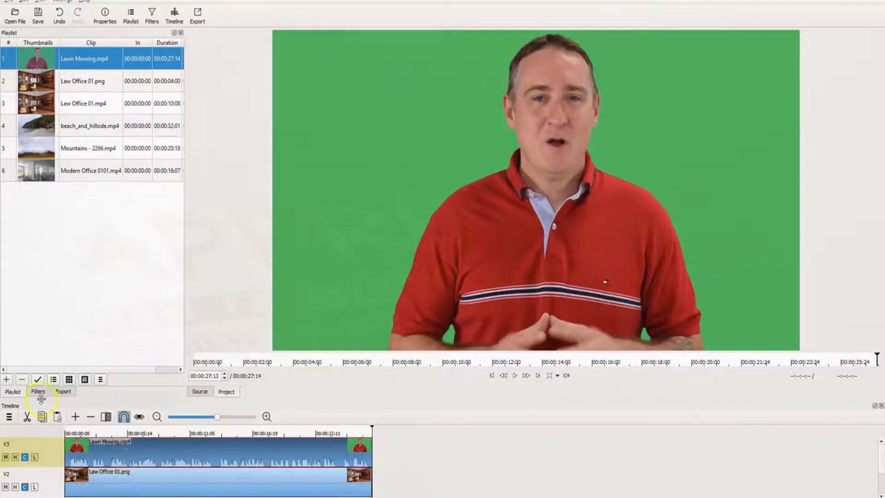
# Add a Chroma Key: Simple filter to Lawn Mowing.mp4 and set its Distance to about 21%
pyautogui.click(38, 391)
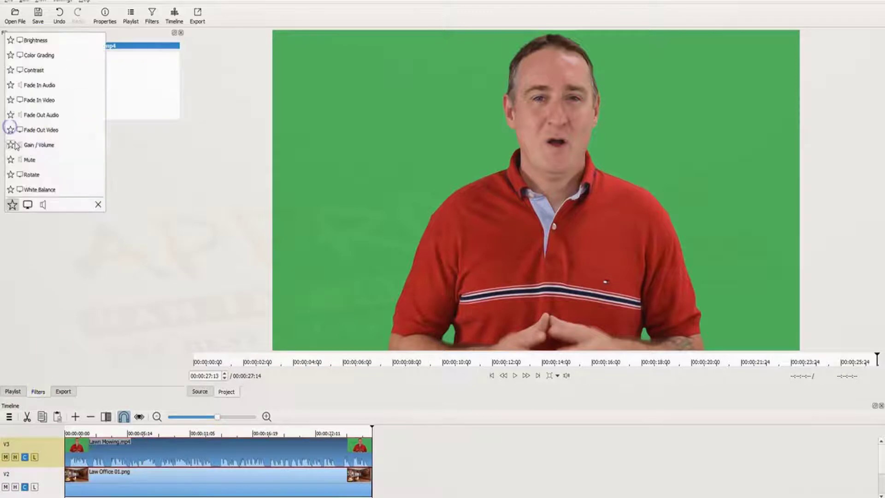
pyautogui.click(42, 130)
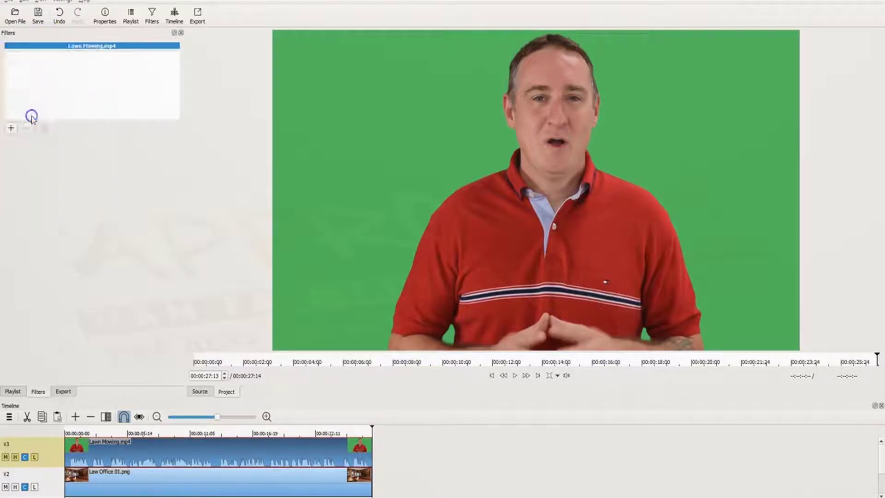
pyautogui.click(9, 128)
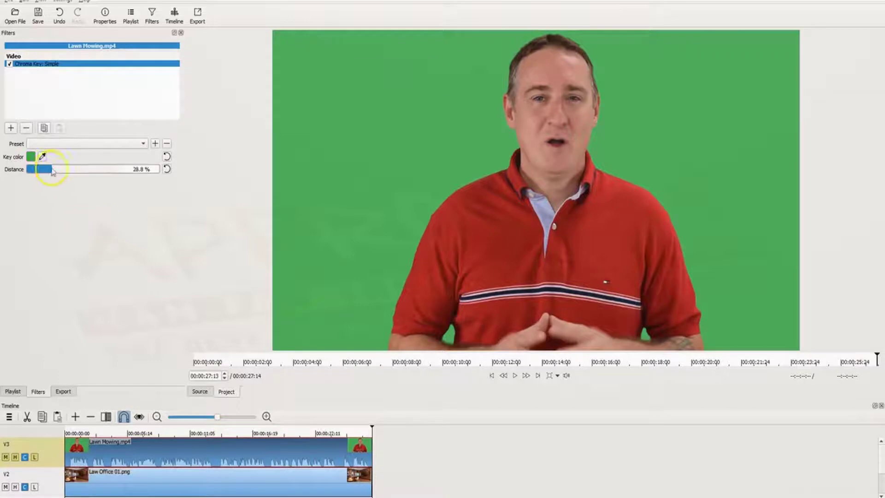
pyautogui.moveTo(51, 169); pyautogui.dragTo(58, 169)
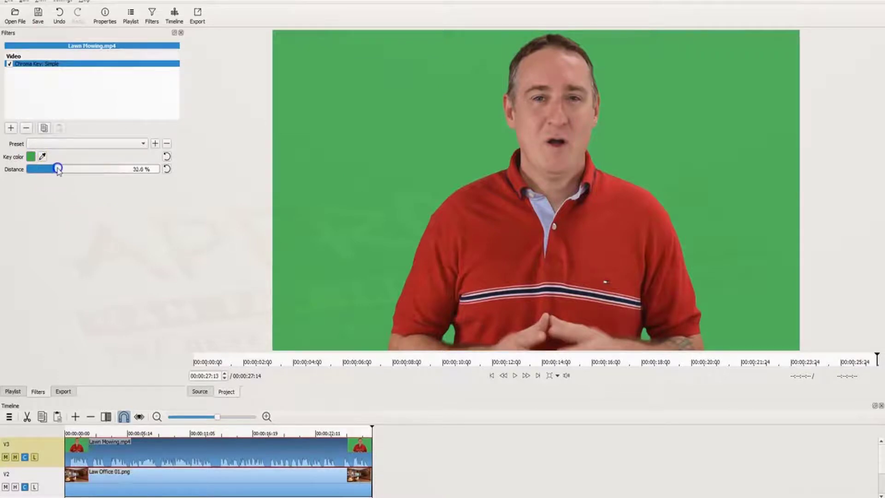
pyautogui.moveTo(58, 169); pyautogui.dragTo(73, 169)
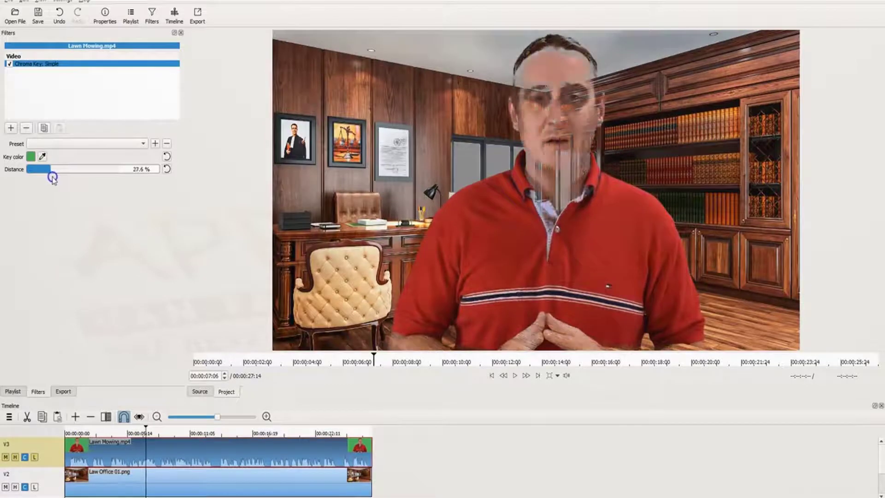
pyautogui.moveTo(52, 168); pyautogui.dragTo(37, 168)
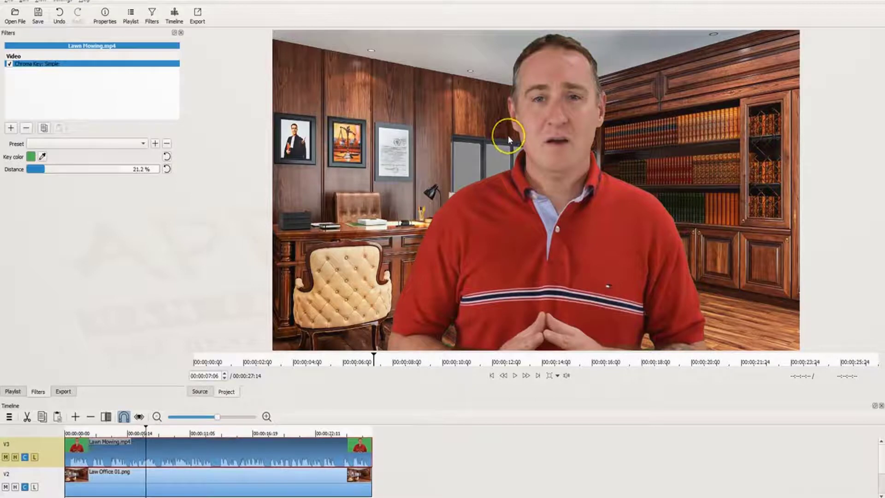
pyautogui.moveTo(506, 141)
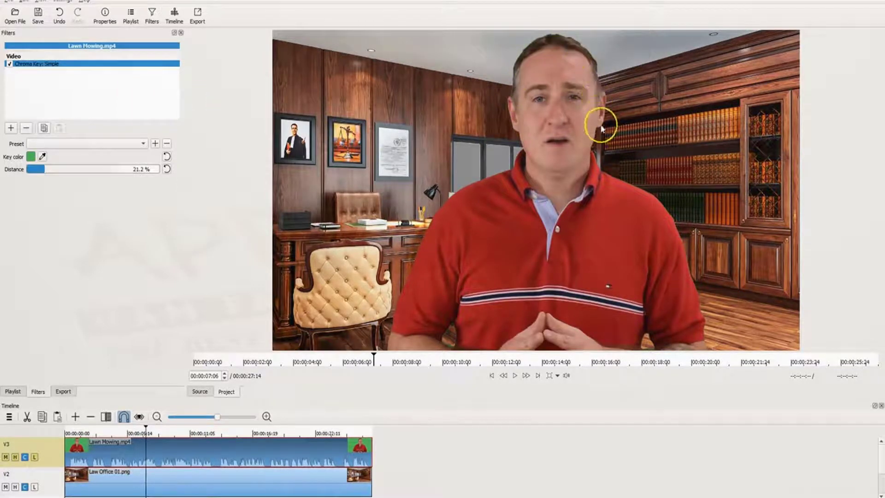
pyautogui.moveTo(485, 124)
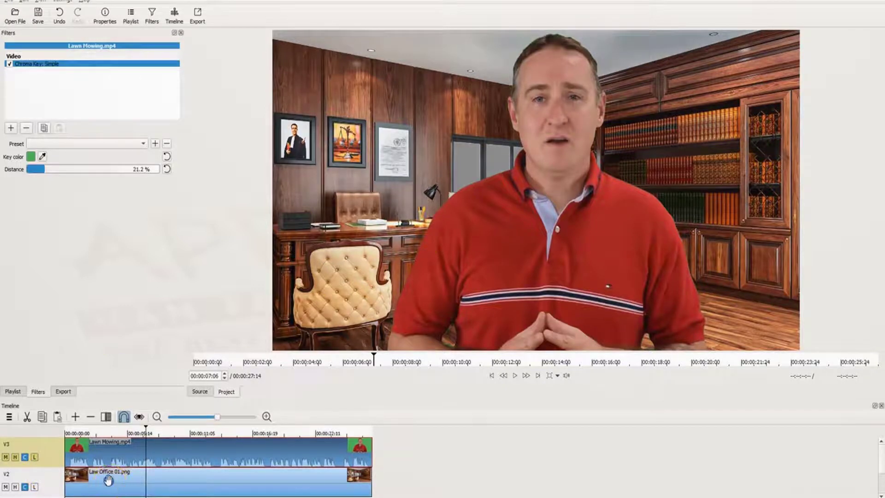
# Hide the V3 spokesperson track and return to the Playlist of project clips
pyautogui.click(106, 485)
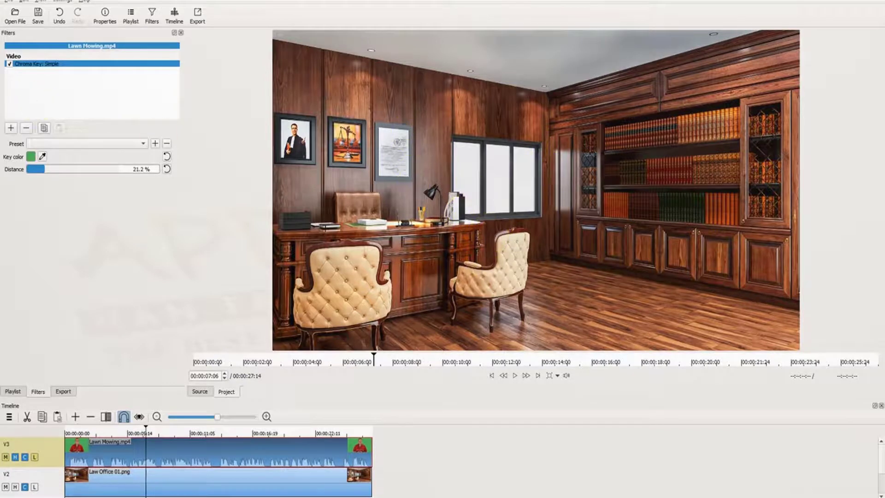
pyautogui.click(13, 391)
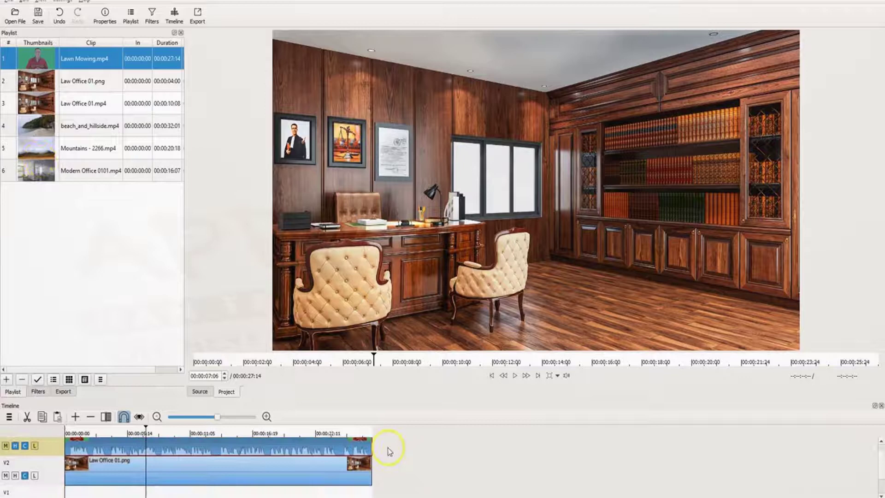
pyautogui.moveTo(79, 149)
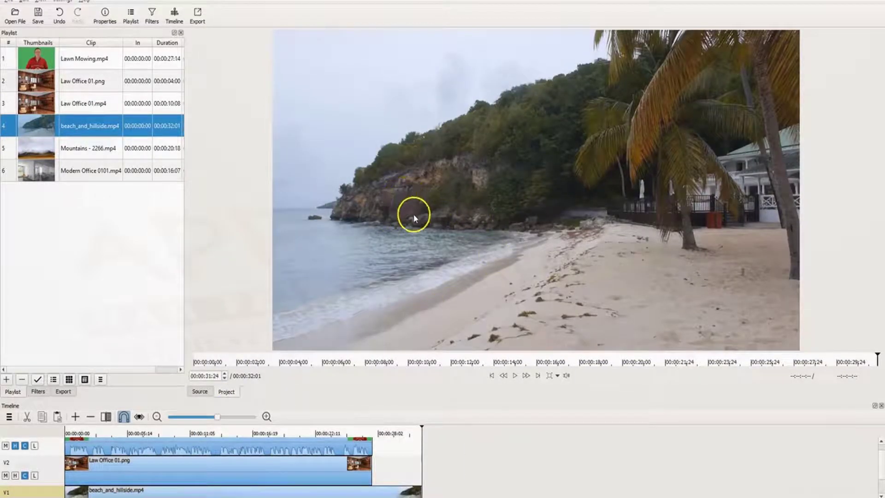
pyautogui.moveTo(200, 477)
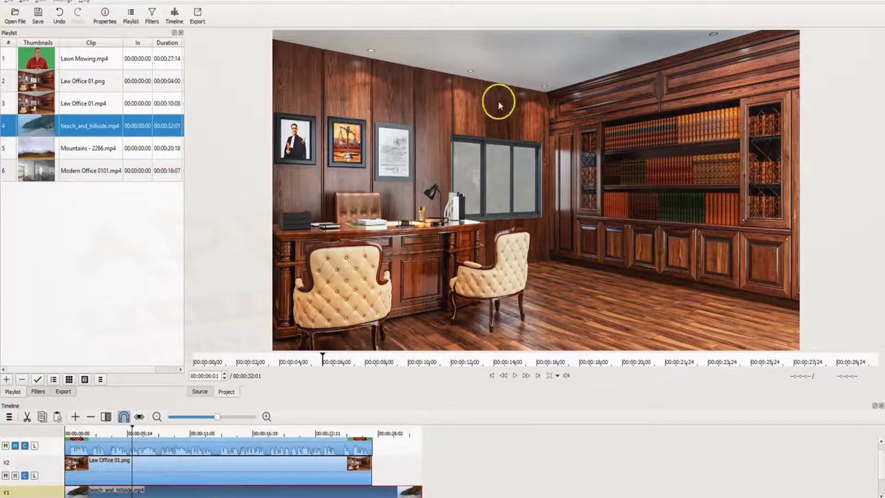
pyautogui.moveTo(478, 219)
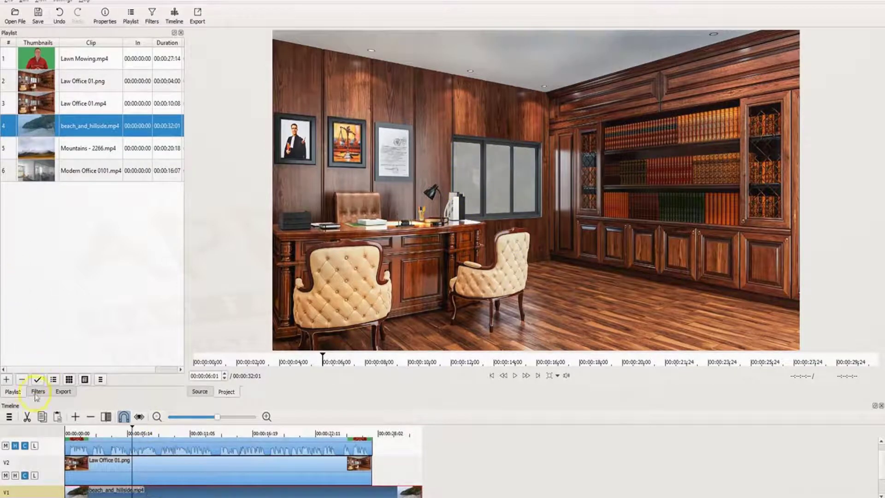
# Add a Size and Position filter to the beach_and_hillside.mp4 clip
pyautogui.click(38, 392)
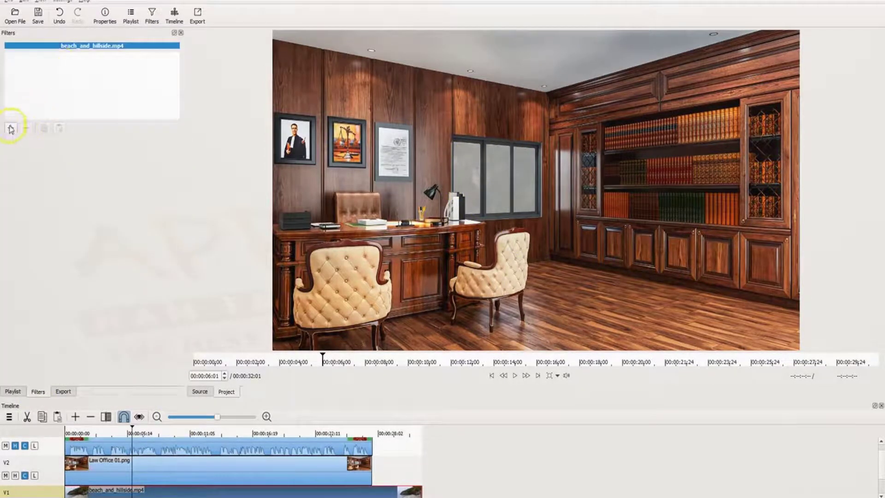
pyautogui.click(10, 129)
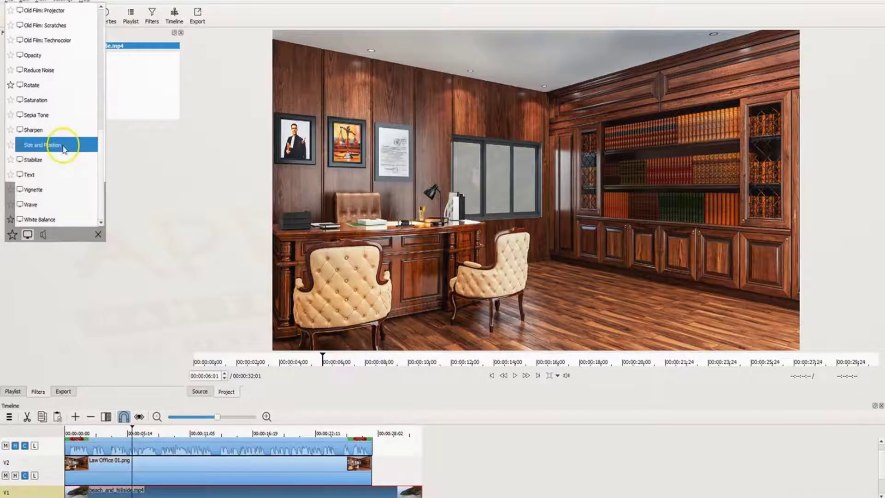
pyautogui.click(39, 144)
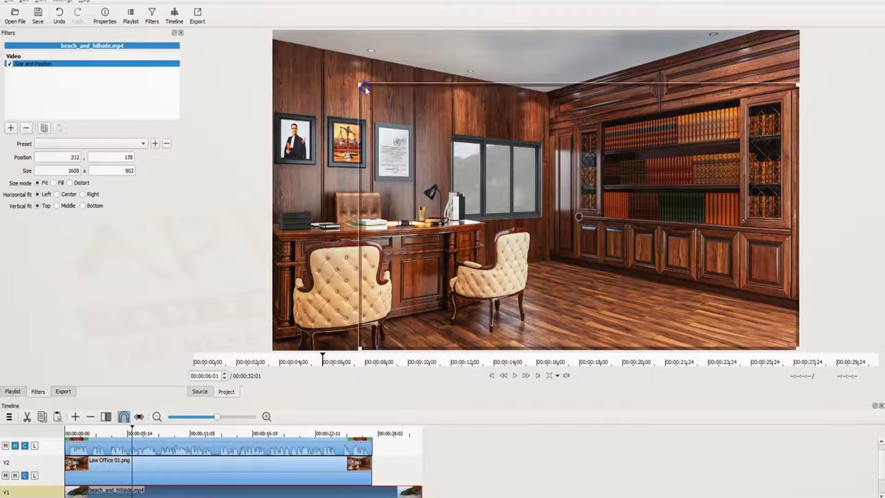
# Shrink the beach frame to window size, move it behind the office window, and play to check
pyautogui.moveTo(364, 88); pyautogui.dragTo(498, 176)
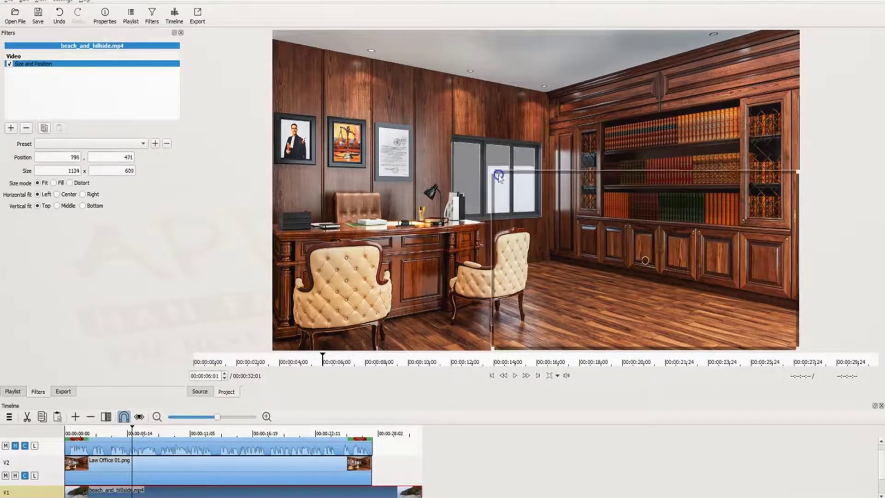
pyautogui.moveTo(498, 174); pyautogui.dragTo(581, 217)
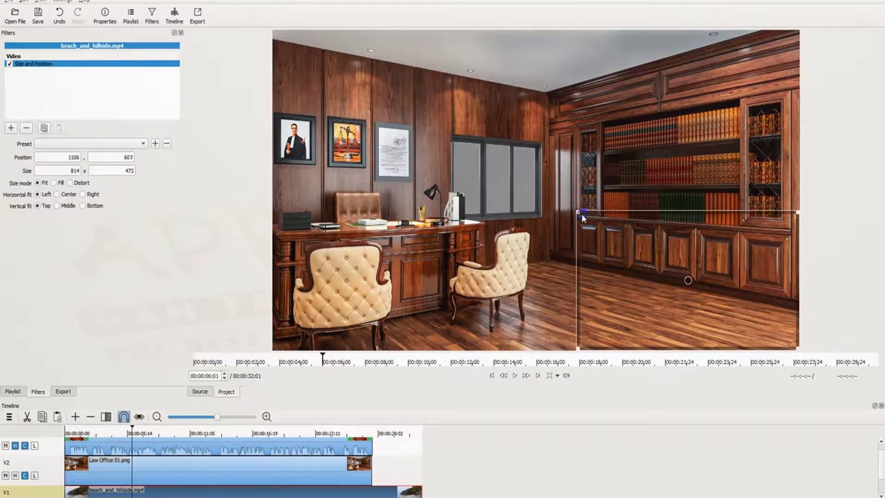
pyautogui.moveTo(581, 218); pyautogui.dragTo(569, 230)
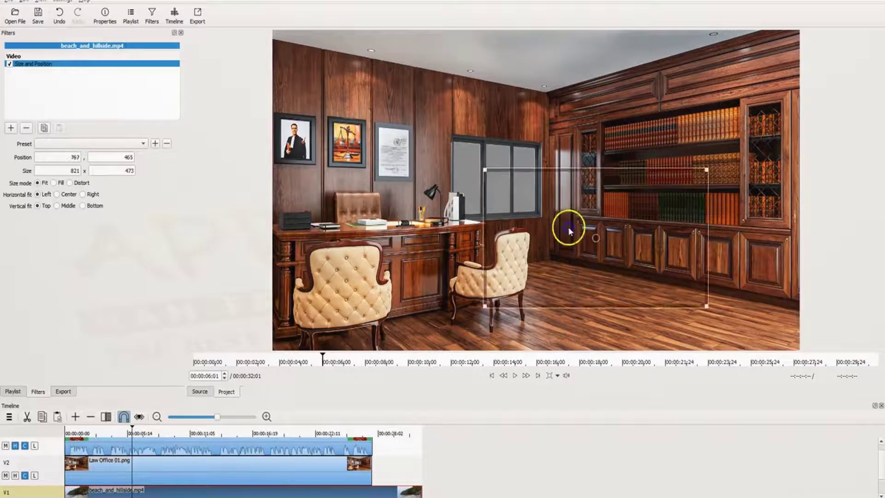
pyautogui.moveTo(569, 228); pyautogui.dragTo(537, 179)
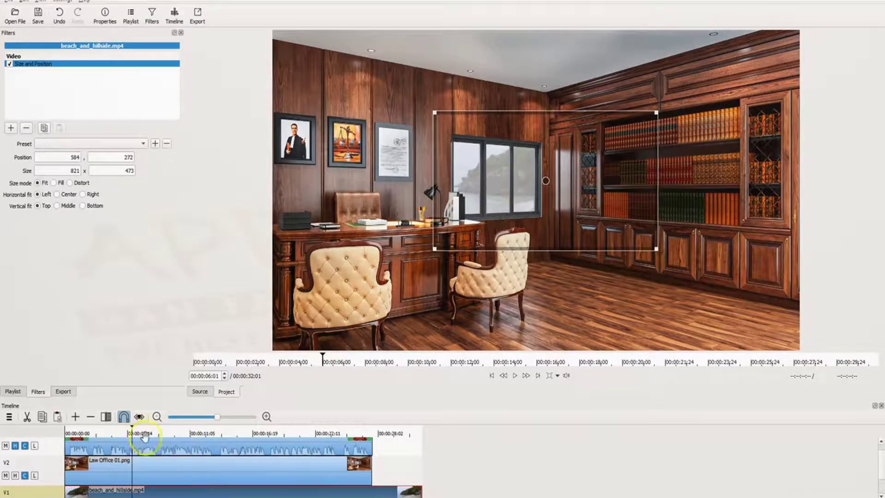
pyautogui.click(514, 376)
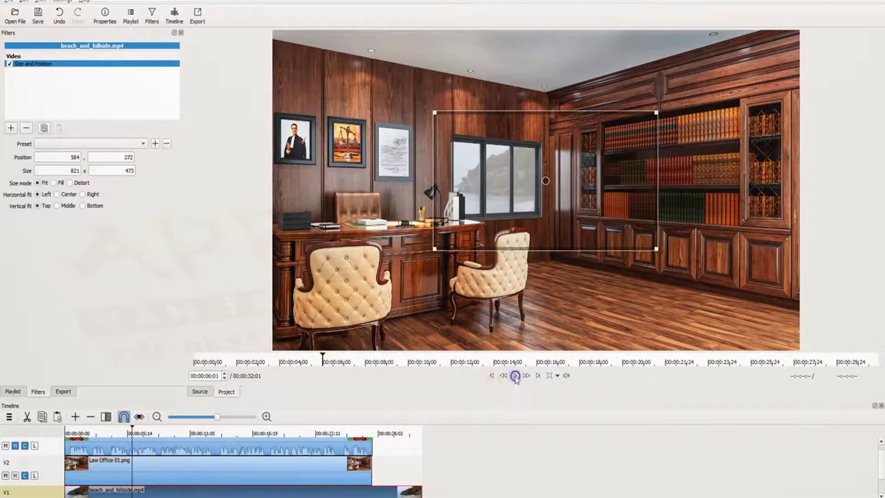
pyautogui.click(514, 376)
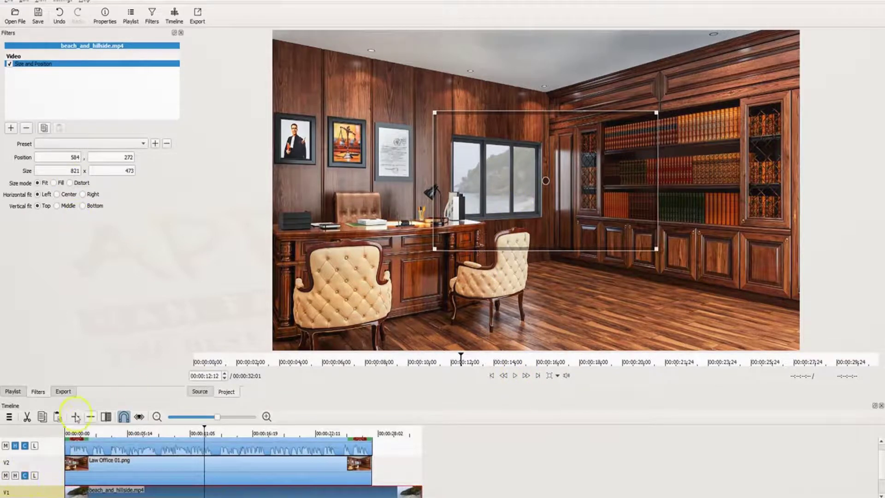
pyautogui.click(13, 391)
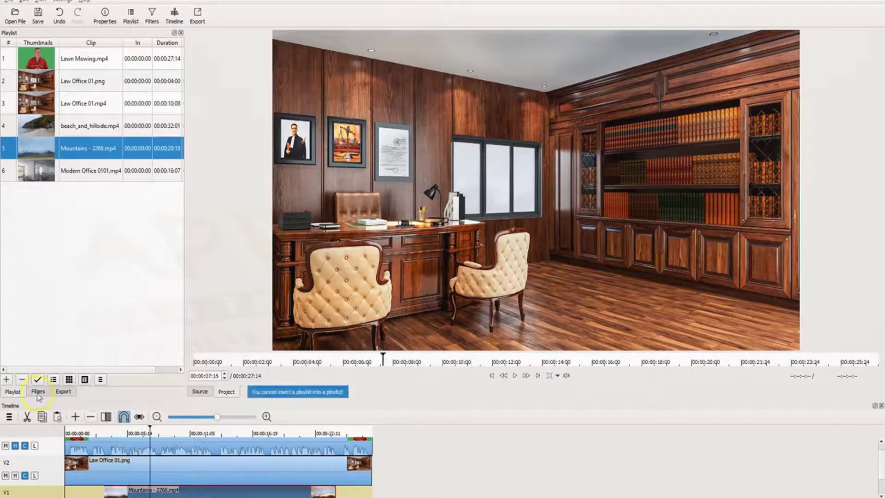
# Give Mountains - 2266.mp4 a Size and Position filter, place it behind the office window, and play to check
pyautogui.click(39, 392)
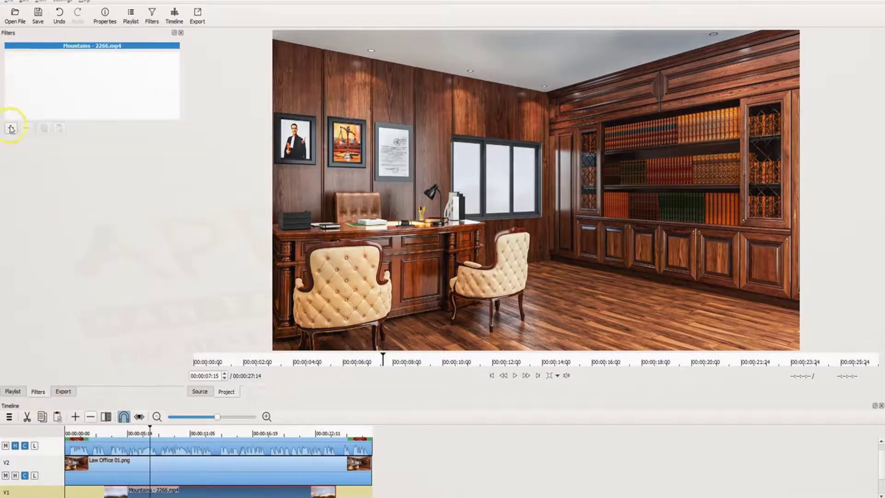
pyautogui.click(10, 129)
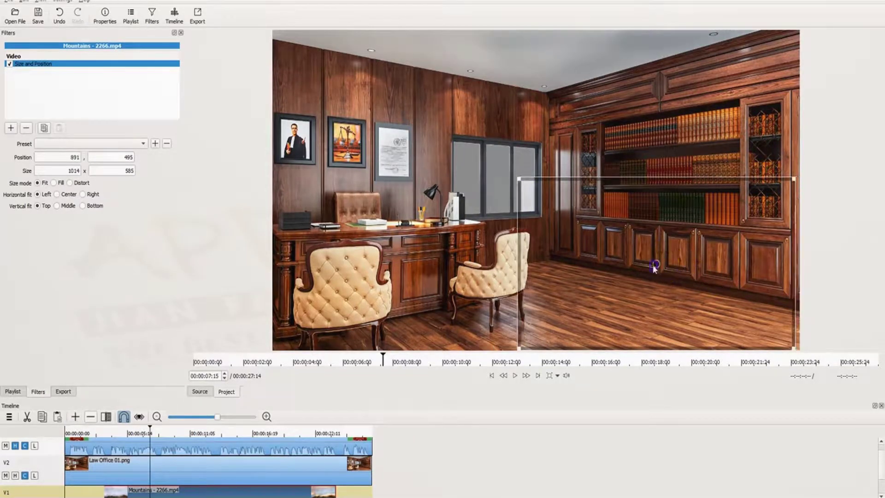
pyautogui.moveTo(657, 264); pyautogui.dragTo(563, 155)
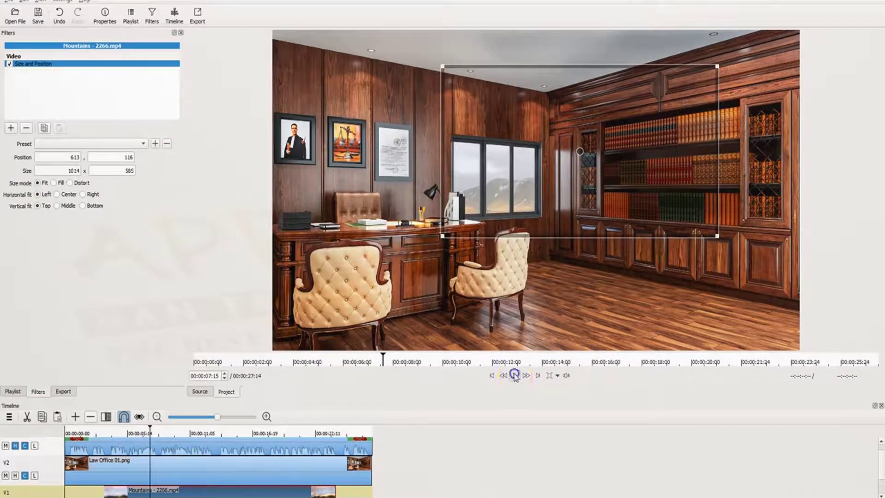
pyautogui.click(514, 376)
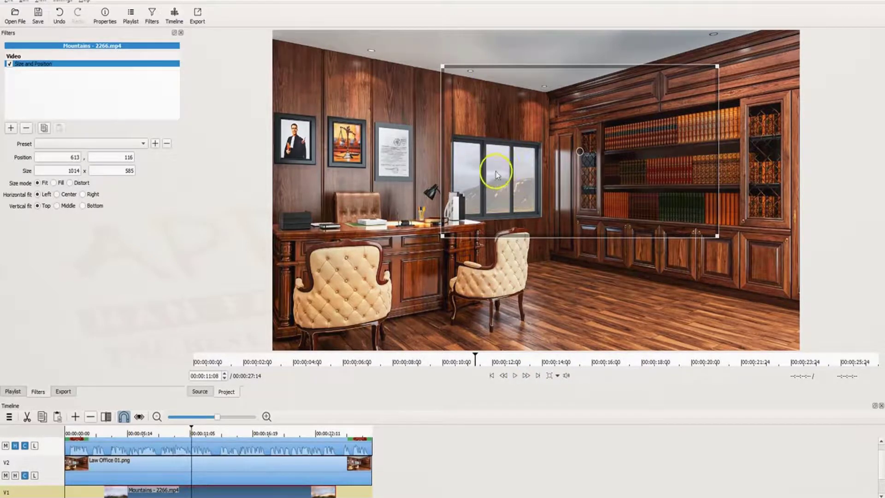
pyautogui.moveTo(491, 203)
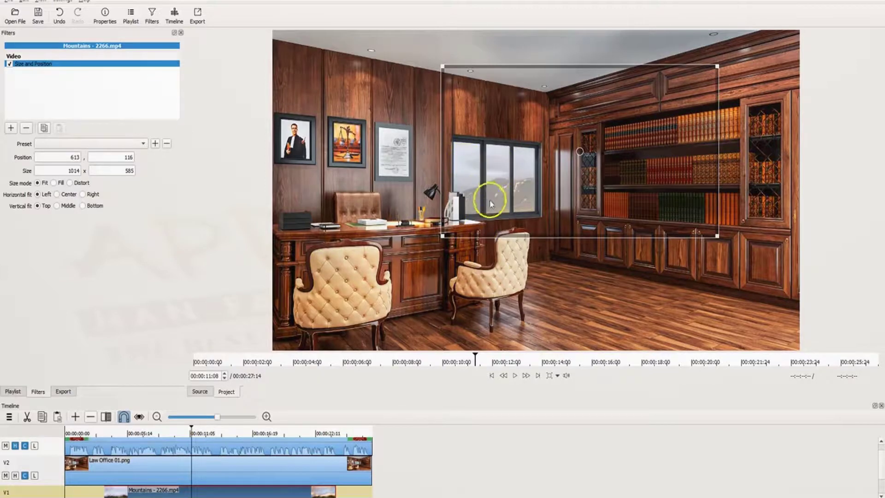
pyautogui.moveTo(482, 224)
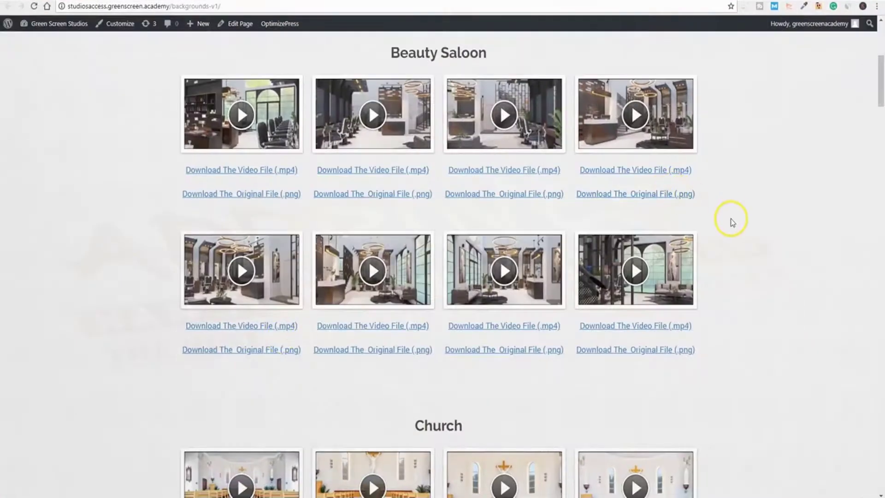
pyautogui.moveTo(773, 239)
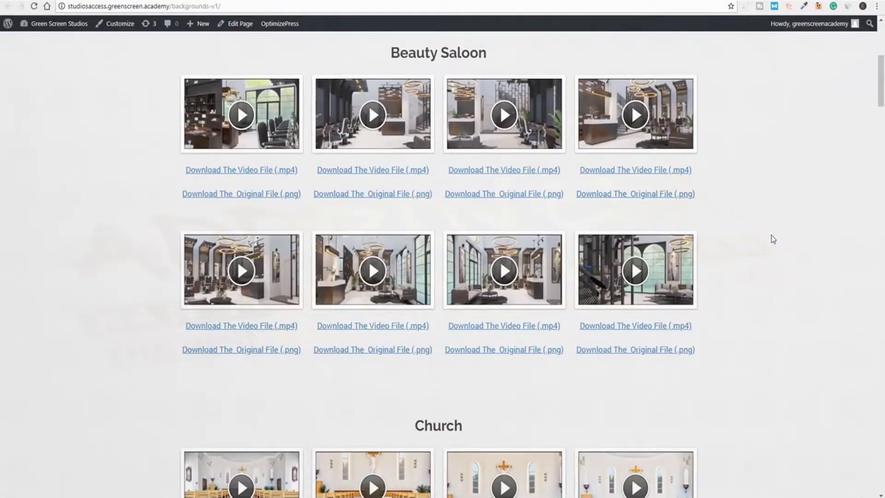